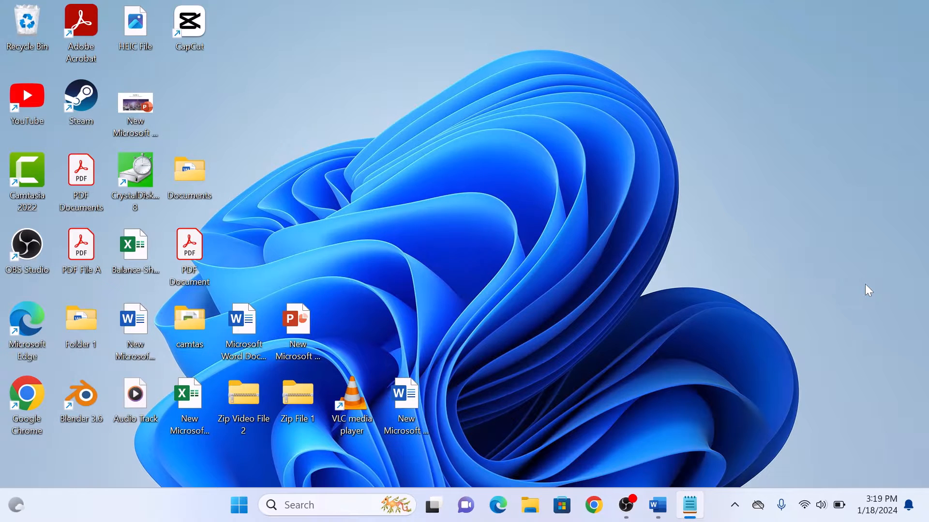
{"action": "mouse_move", "coordinate": [773, 378]}
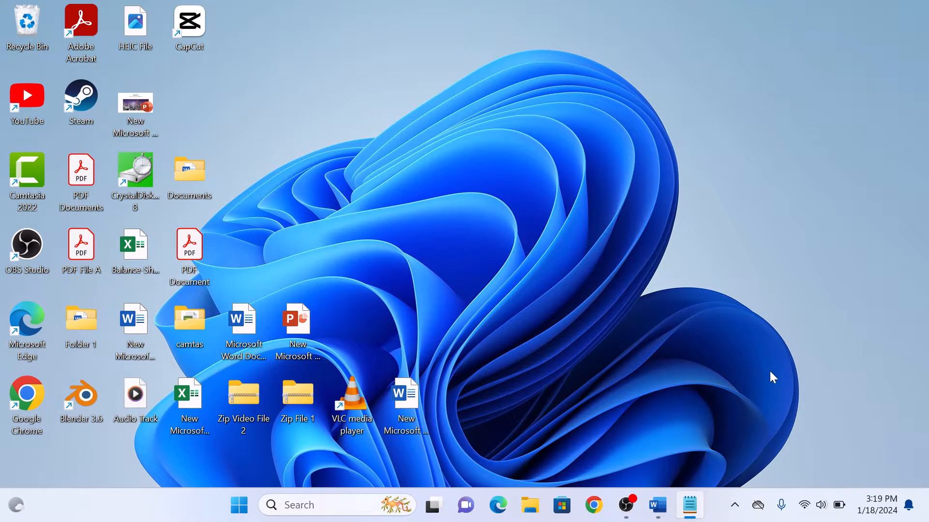
Bring Document 2 to the front, showing the 'What is Lorem Ipsum?' heading
{"action": "left_click", "coordinate": [656, 505]}
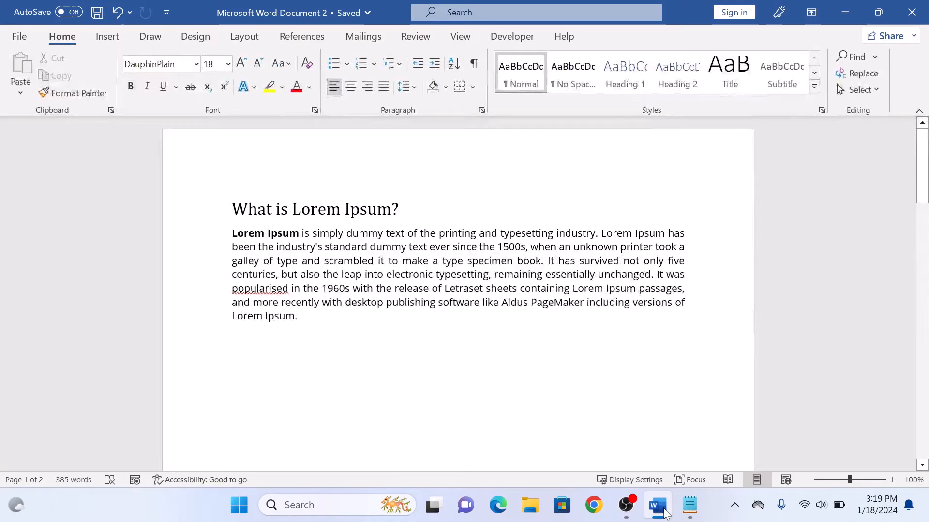
{"action": "mouse_move", "coordinate": [667, 441]}
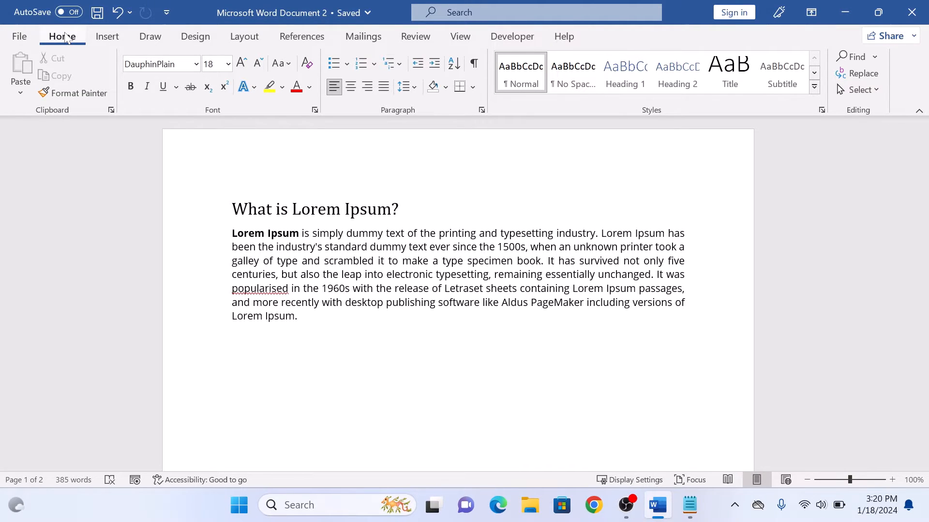
{"action": "mouse_move", "coordinate": [473, 64]}
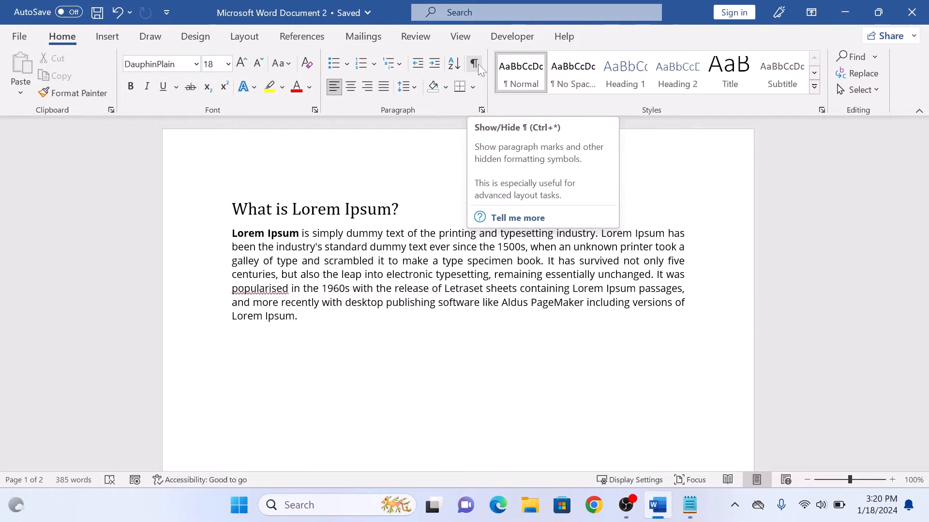
Show formatting marks to reveal the Section Break (Next Page) and (Continuous) markers
{"action": "left_click", "coordinate": [474, 64]}
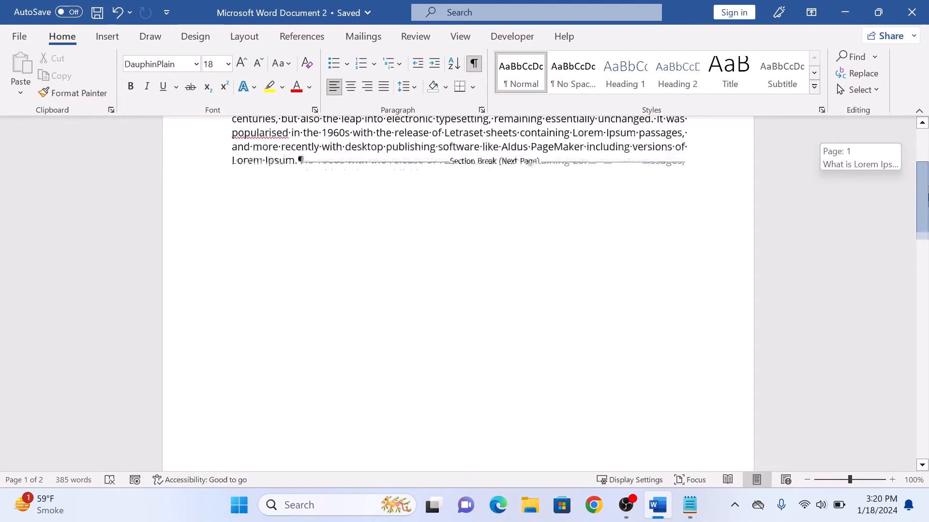
{"action": "scroll", "scroll_direction": "down", "scroll_amount": 3}
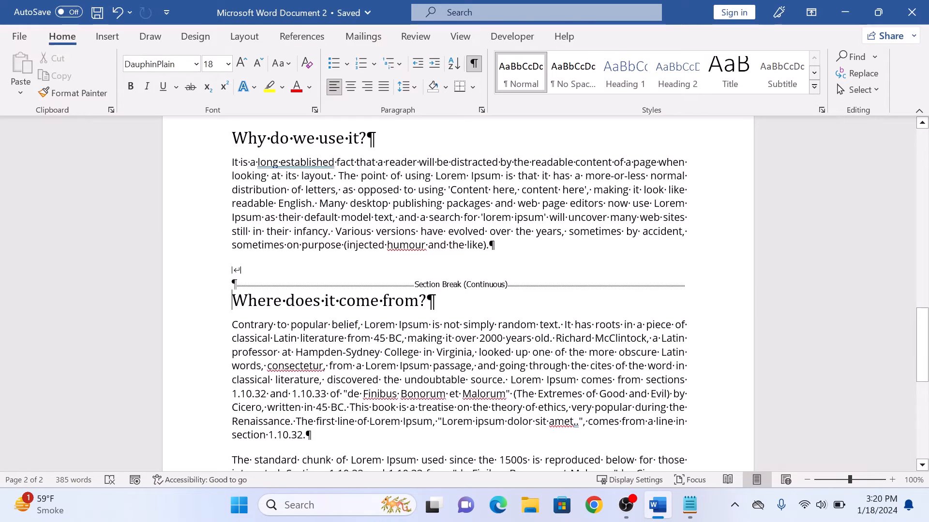
{"action": "scroll", "scroll_direction": "up", "scroll_amount": 3}
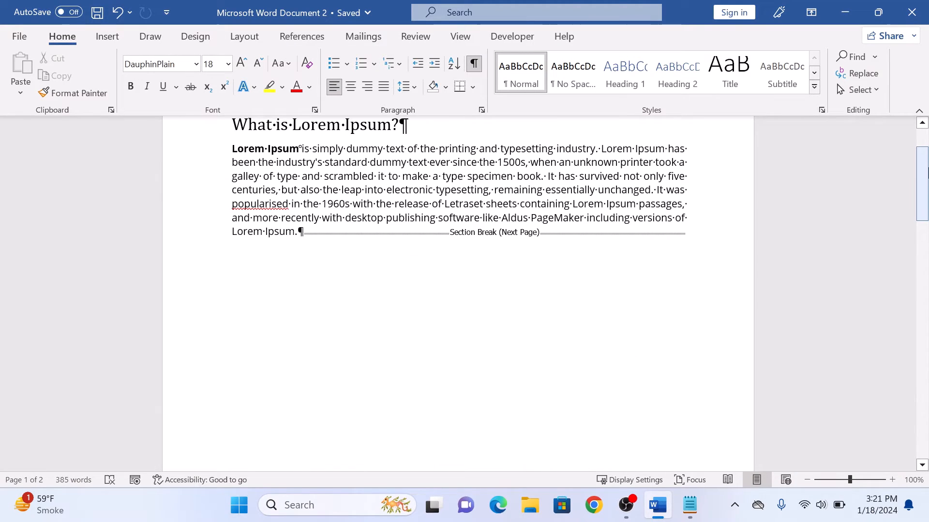